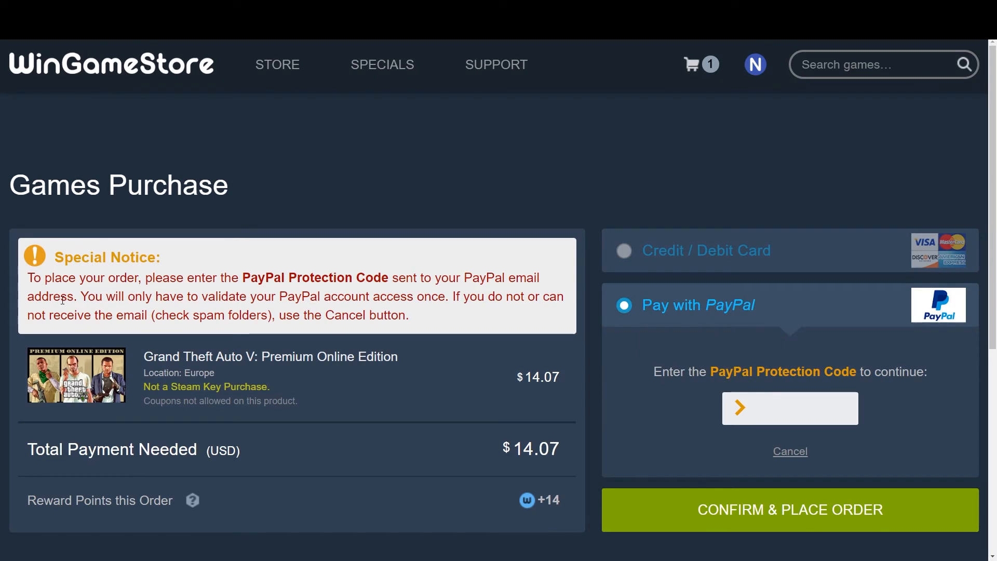
mouse_move(238, 278)
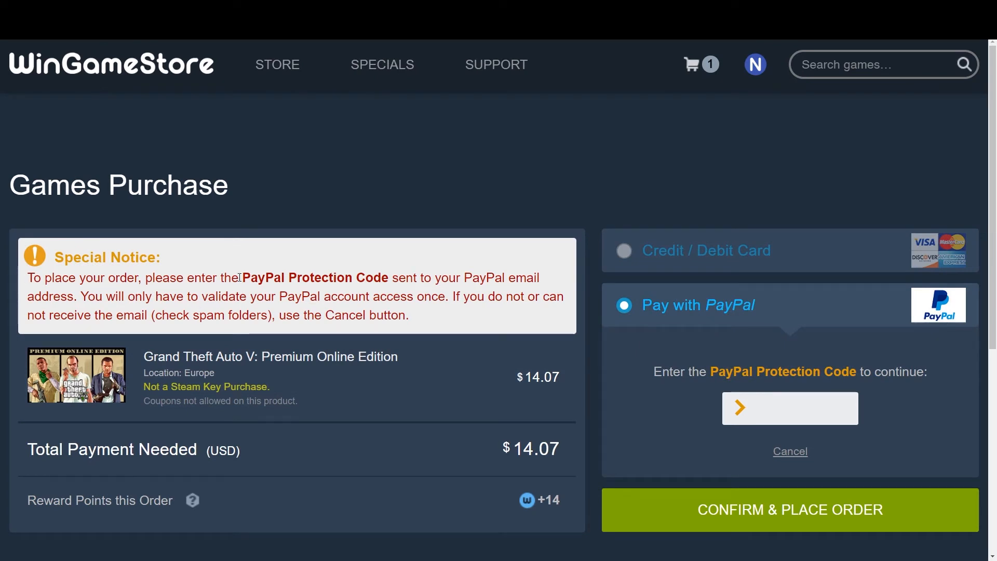
Review the PayPal Protection Code notice, then confirm and place the GTA V Premium Online Edition order.
drag(243, 278, 460, 278)
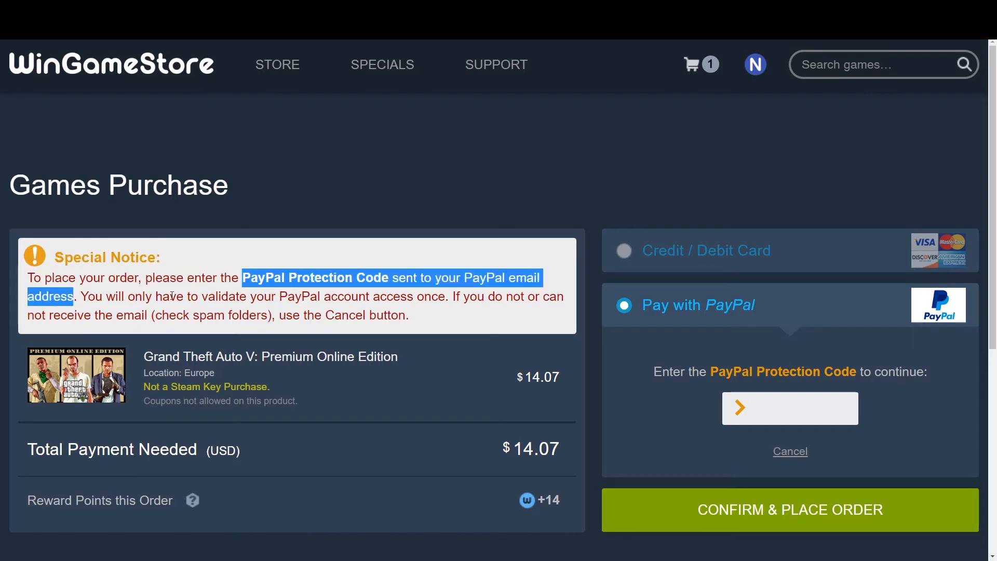
mouse_move(428, 311)
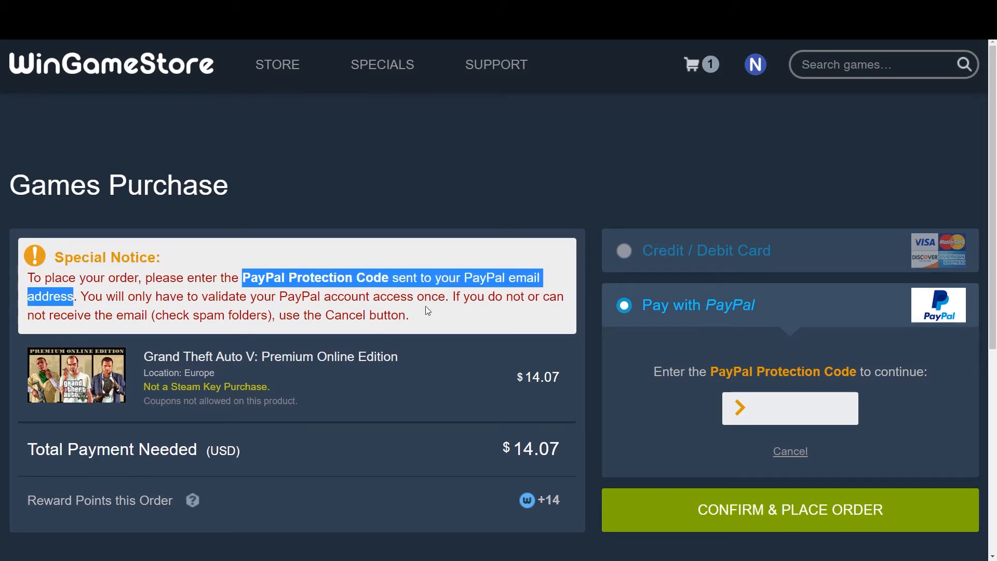
mouse_move(543, 301)
text(52F6B)
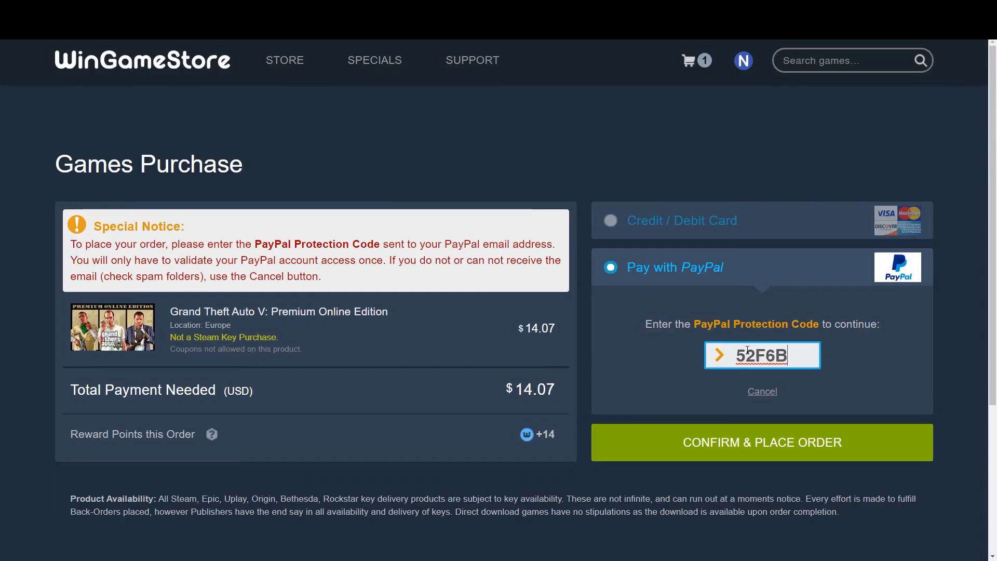
mouse_move(717, 446)
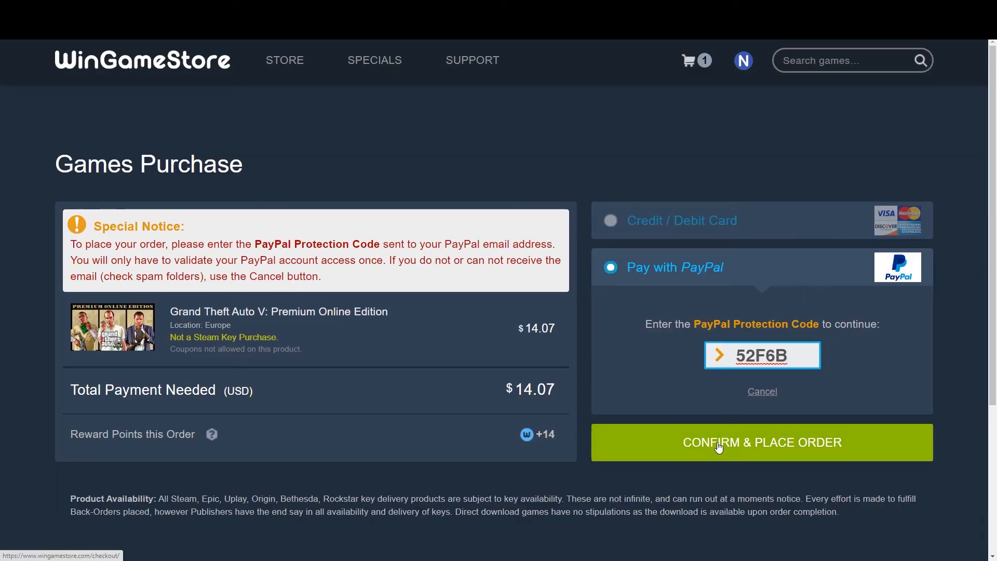
mouse_move(643, 441)
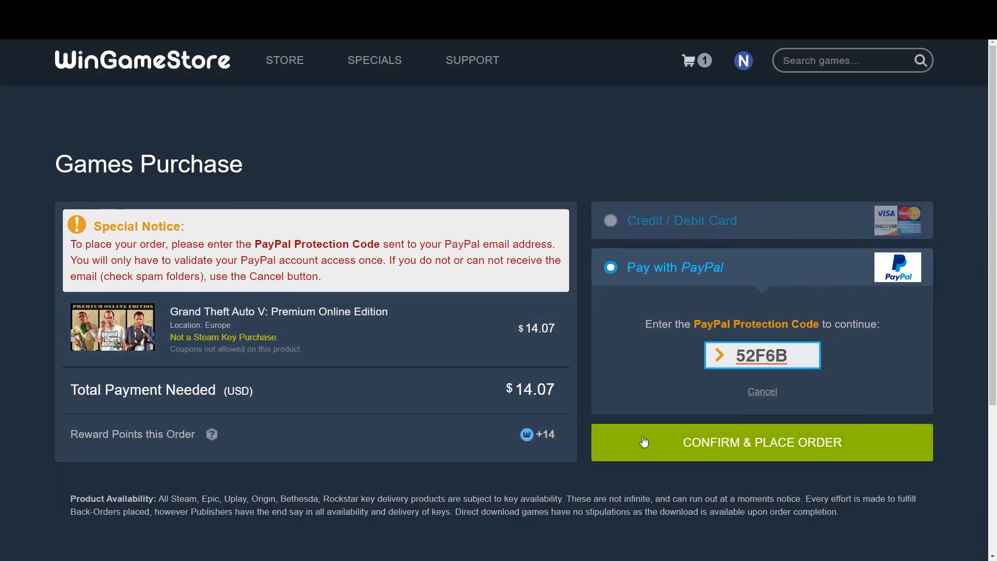
click(761, 442)
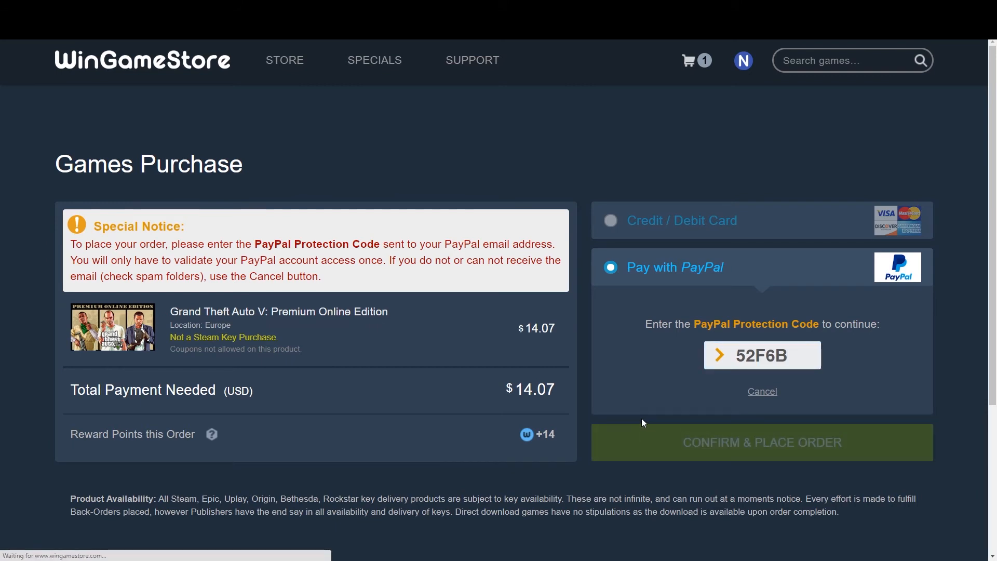
click(761, 442)
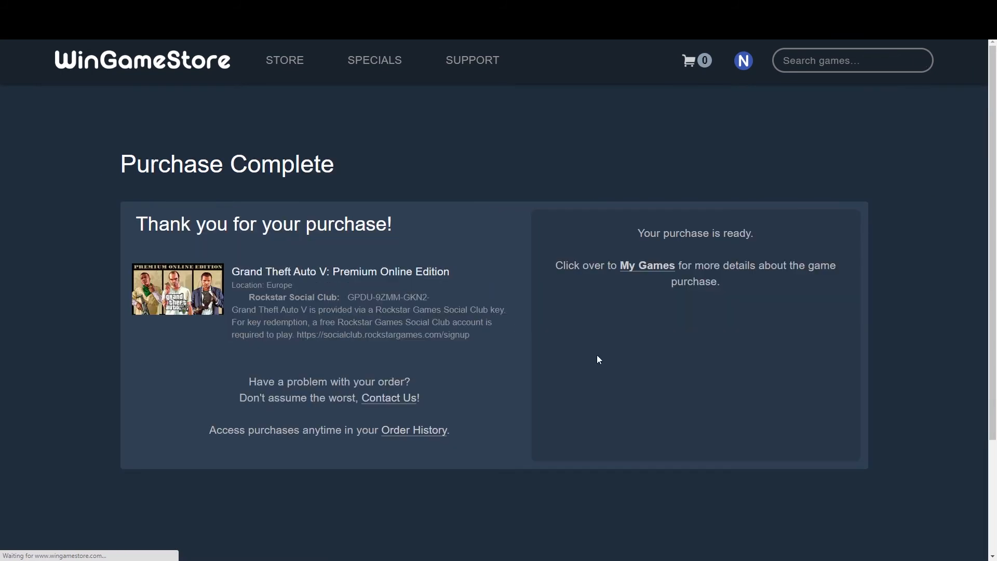